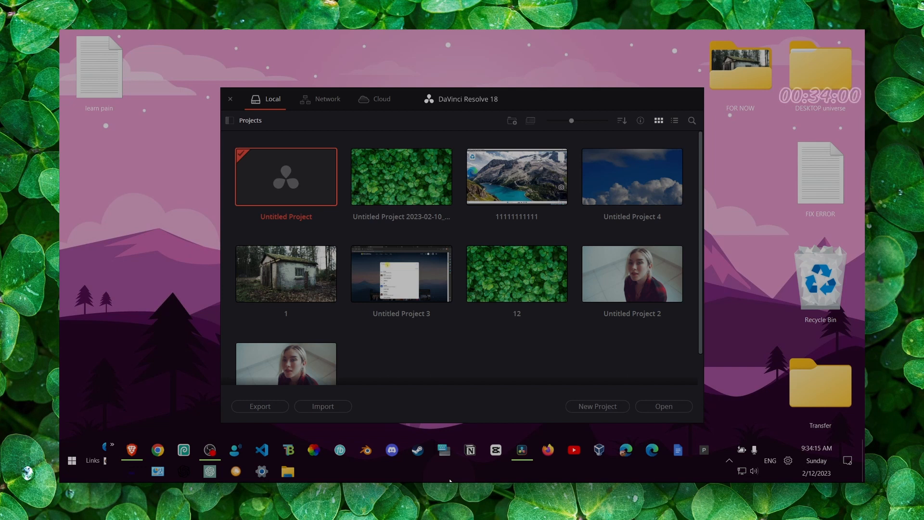
Step: Open Untitled Project and show Timeline 1 with the screen-recording clip on the Edit page
double_click(286, 177)
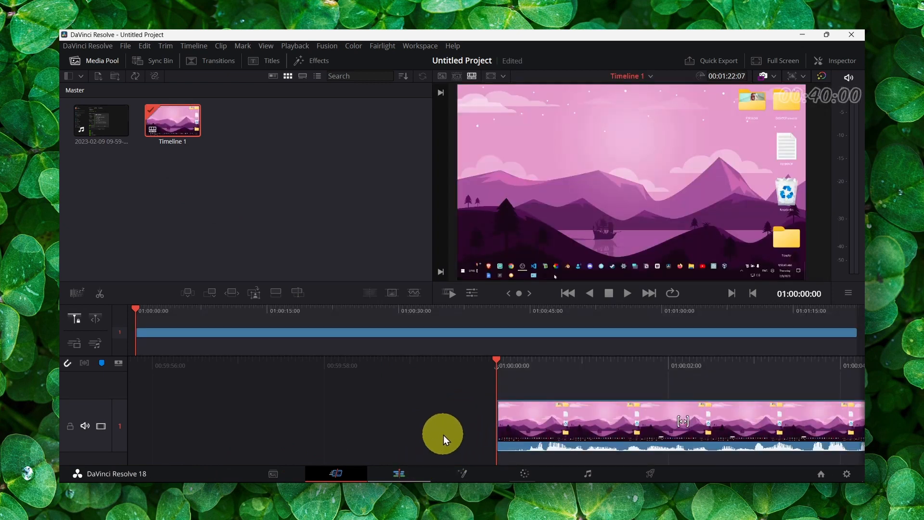
left_click(399, 473)
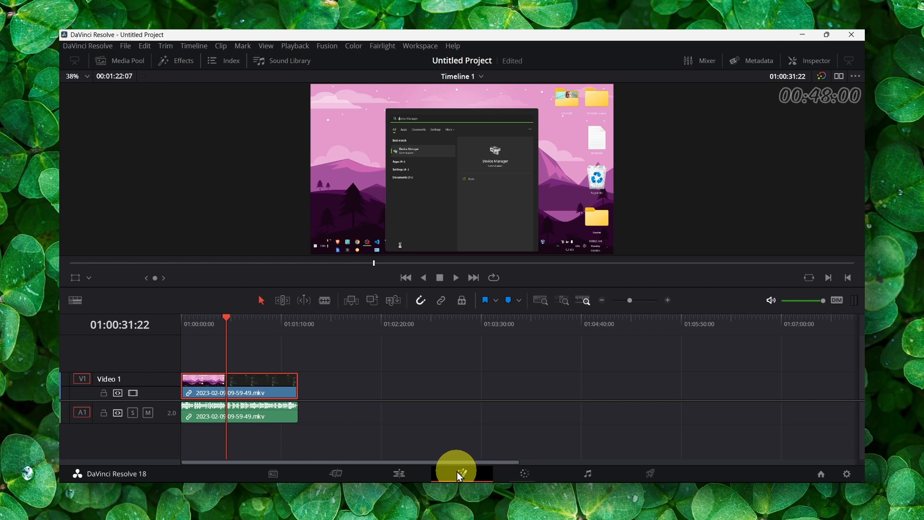
Step: On the Fusion page, insert a Transform node between MediaIn1 and MediaOut1
left_click(461, 473)
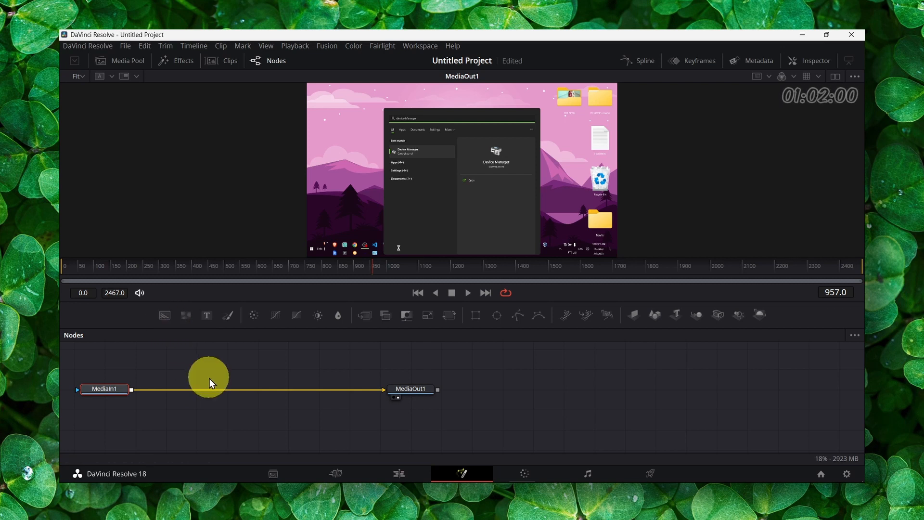
type("t")
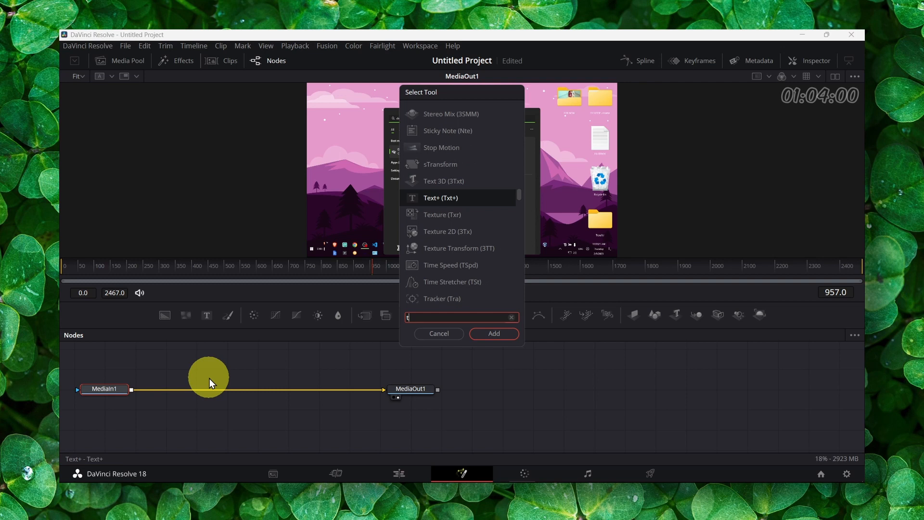
type("ransform")
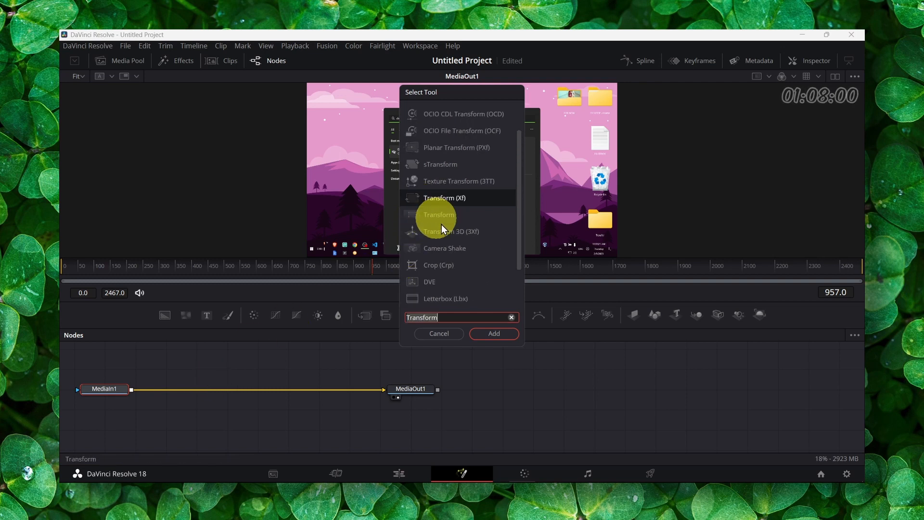
left_click(493, 333)
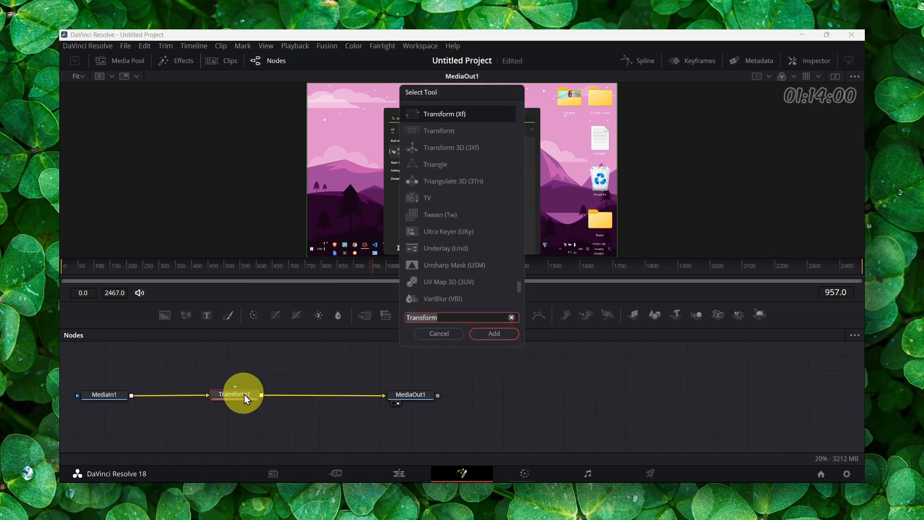
type("p")
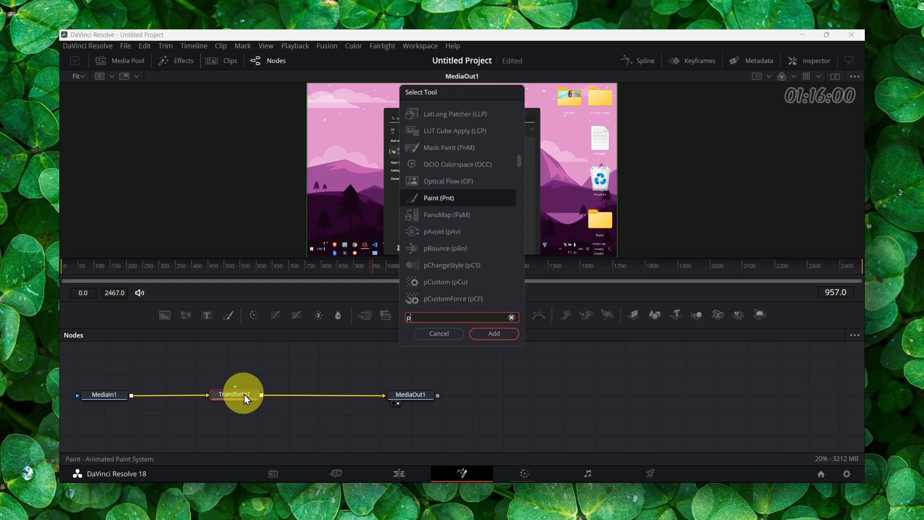
type("rec")
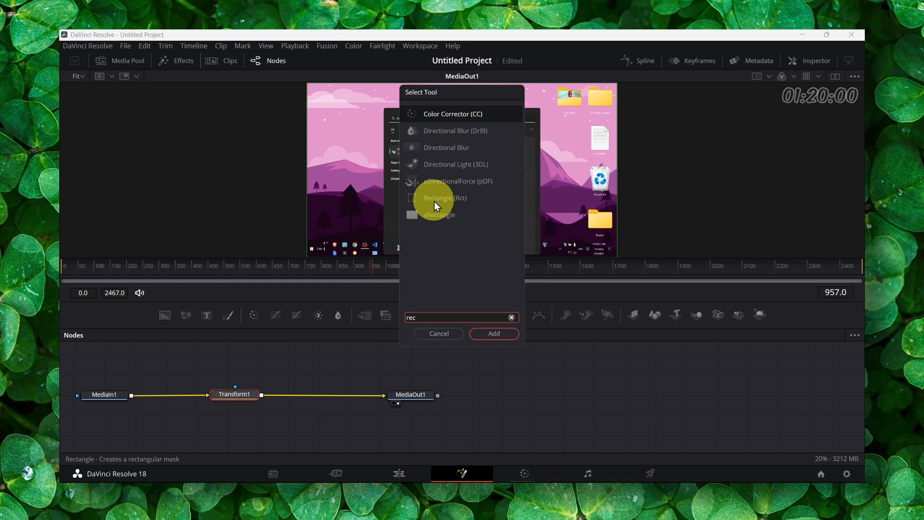
Step: Add a Rectangle1 mask to Transform1's mask input, placed over the search panel
left_click(494, 333)
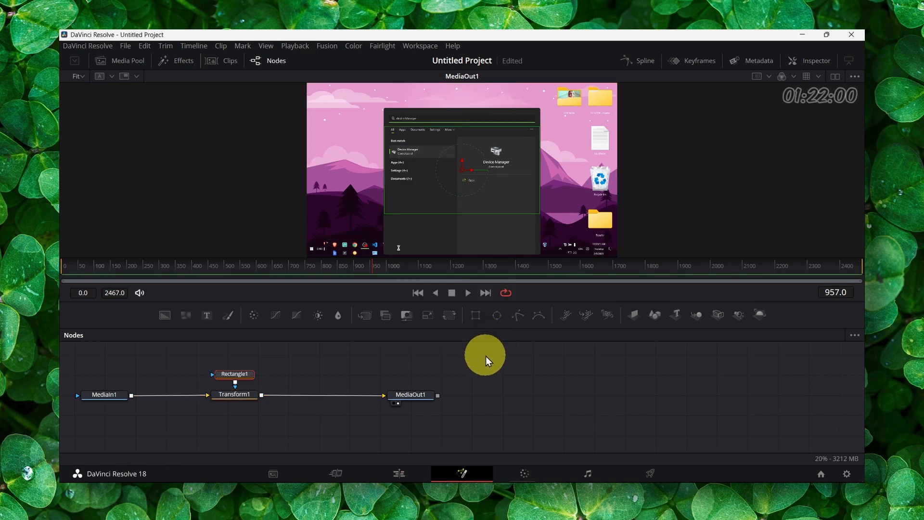
mouse_move(475, 315)
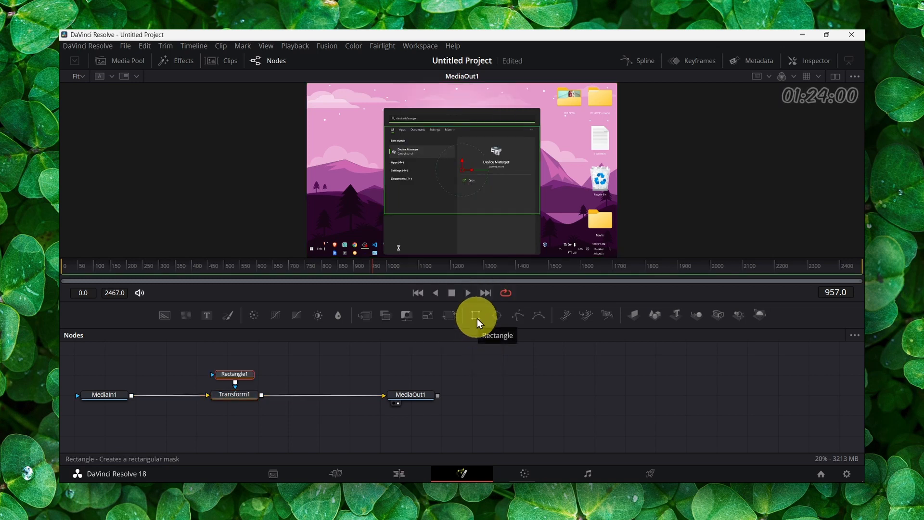
left_click(476, 315)
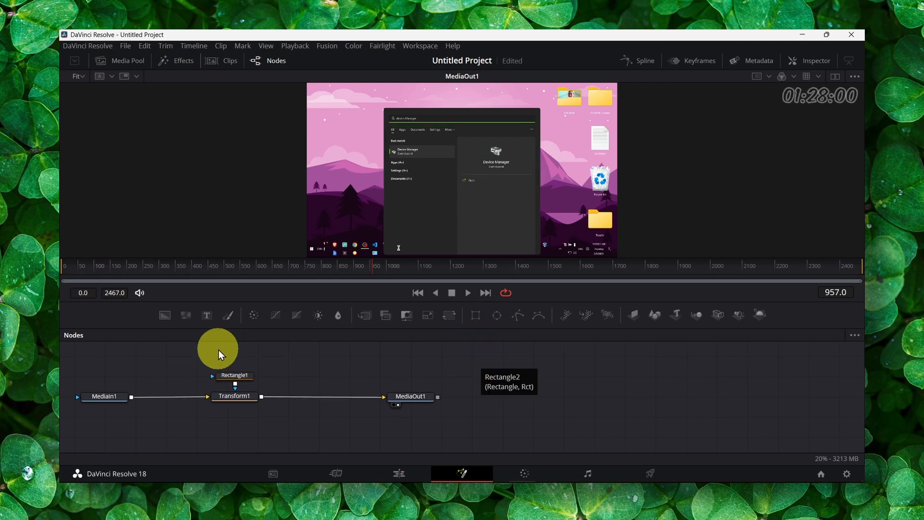
left_click(234, 396)
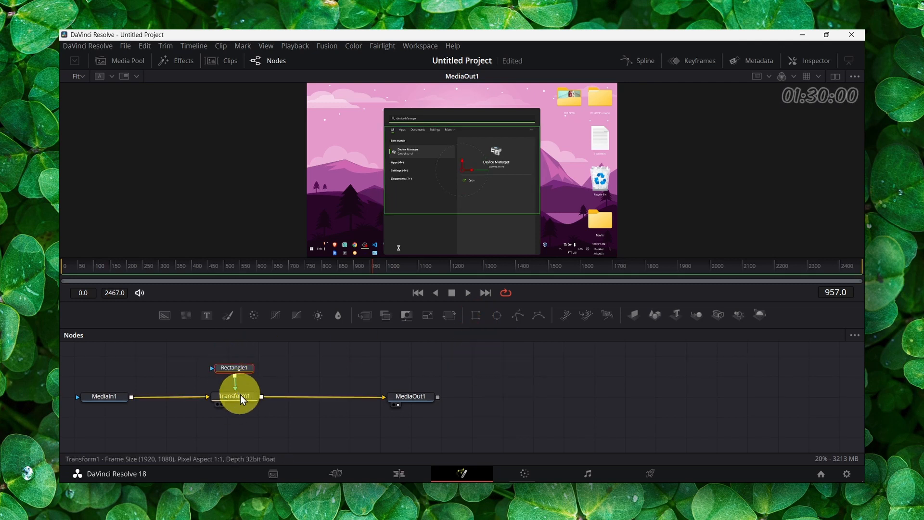
left_click(234, 367)
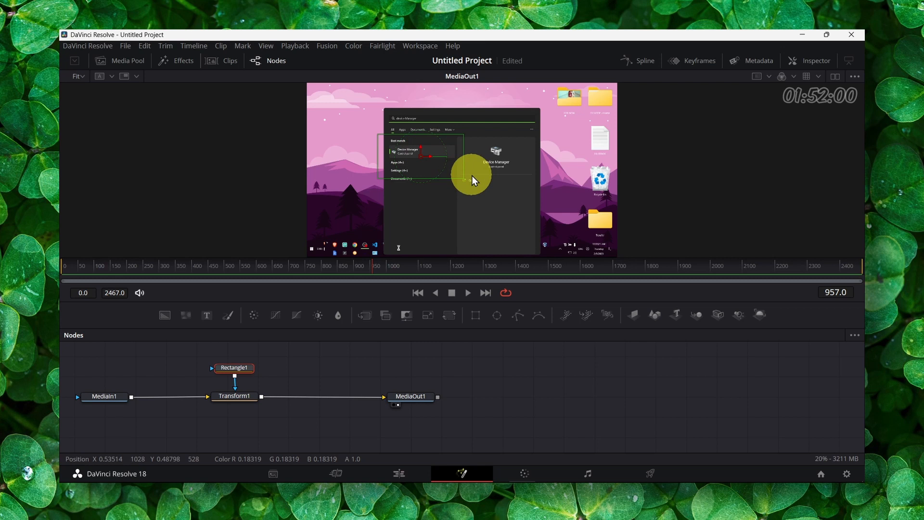
left_click_drag(472, 179, 431, 180)
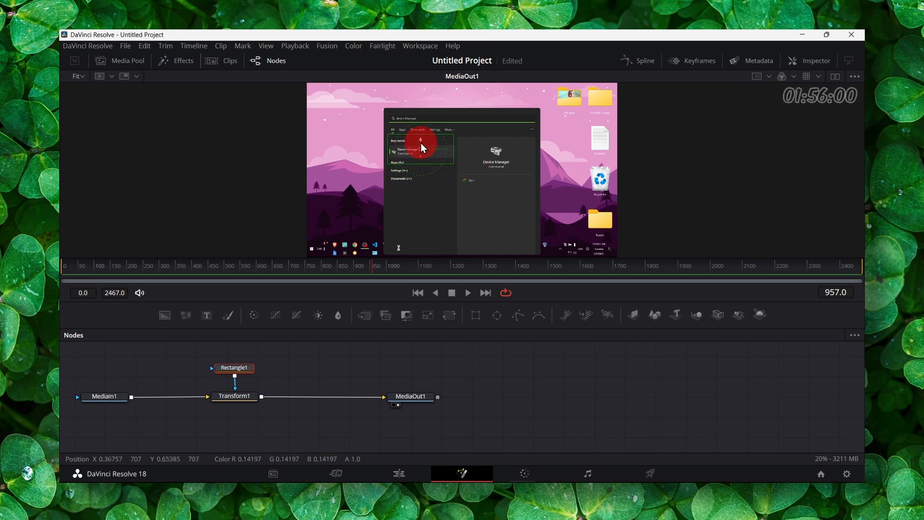
left_click(234, 396)
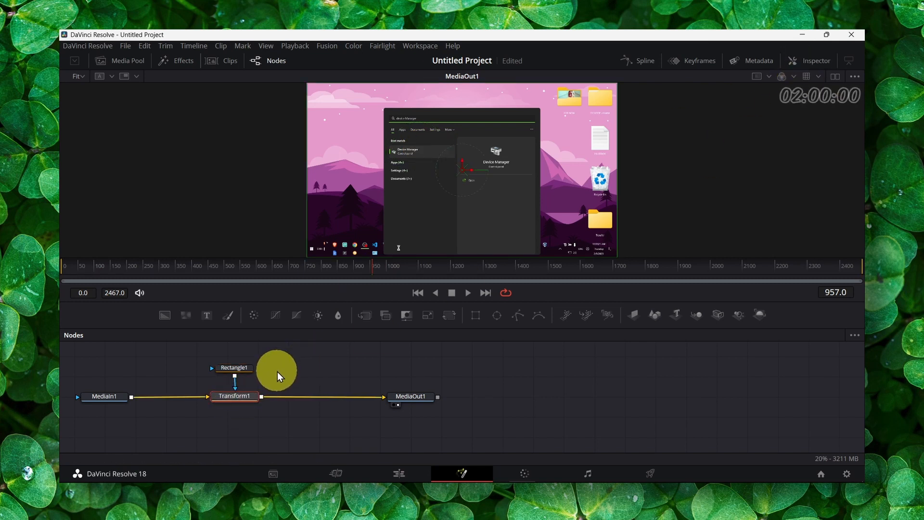
Step: Set Transform1 Size to 2.14 and Center to 0.762, 0.396 to enlarge Device Manager
left_click(815, 60)
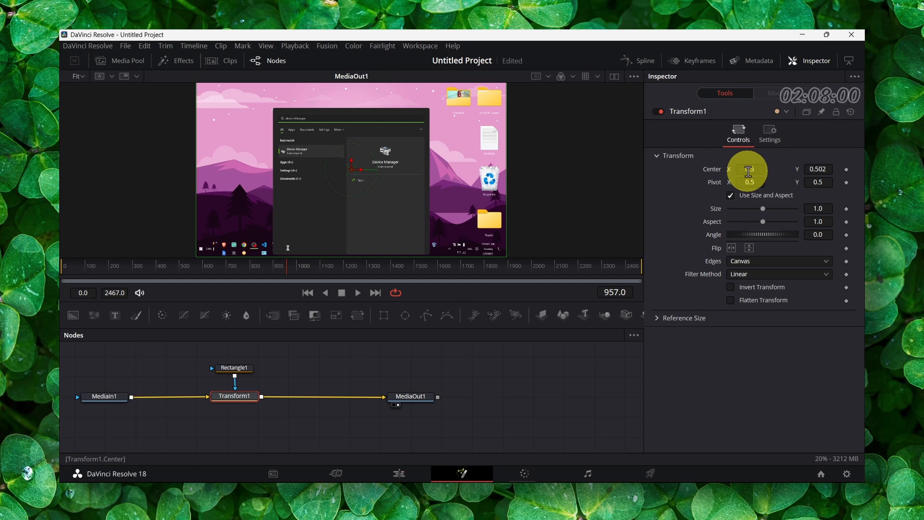
left_click(749, 182)
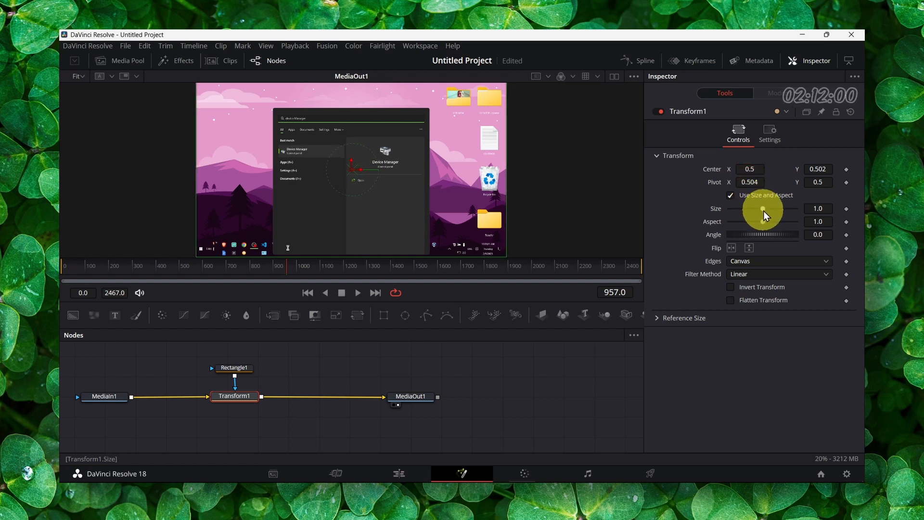
left_click_drag(762, 208, 772, 209)
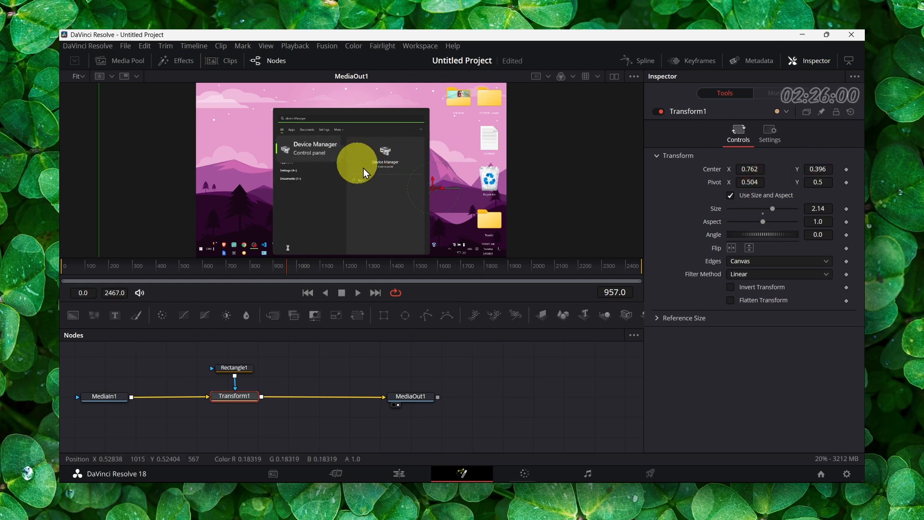
left_click(233, 367)
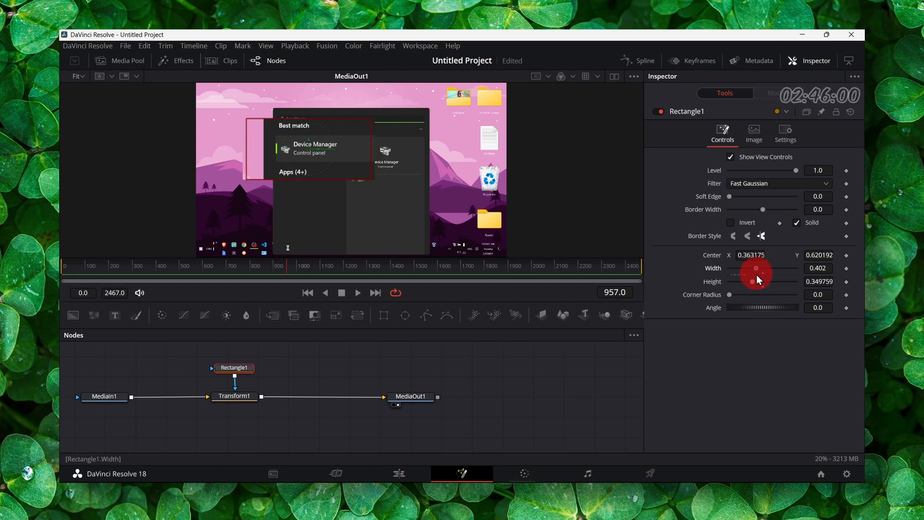
Step: Widen Rectangle1 to 0.441, then raise Transform1 Size to 2.65 and Aspect to 0.969
left_click_drag(756, 268, 761, 268)
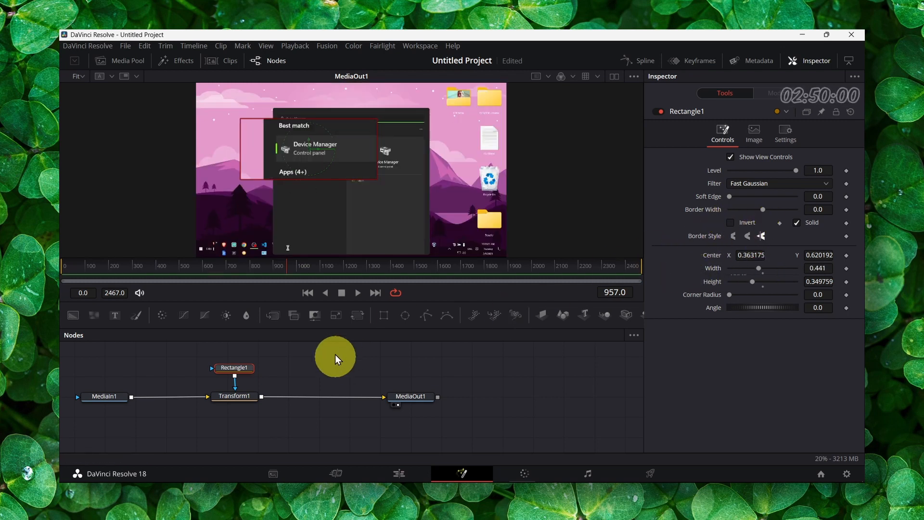
left_click(234, 396)
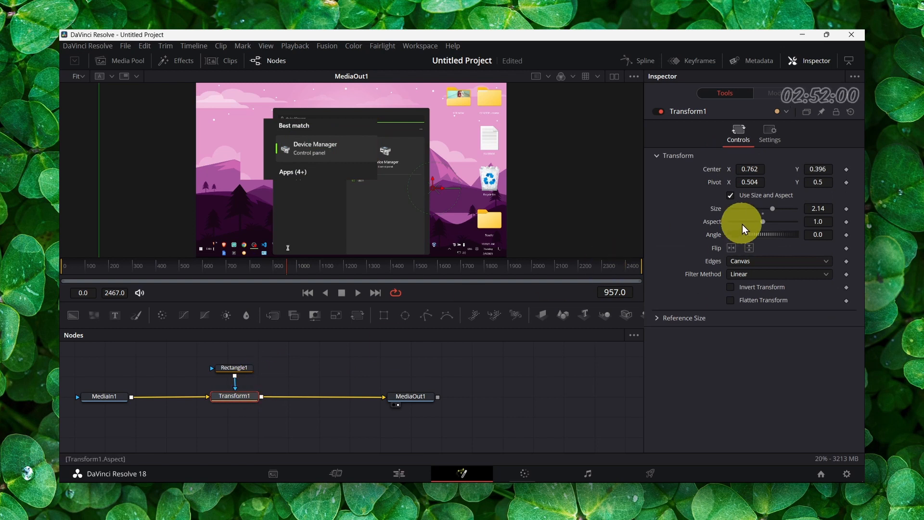
left_click_drag(743, 228, 778, 214)
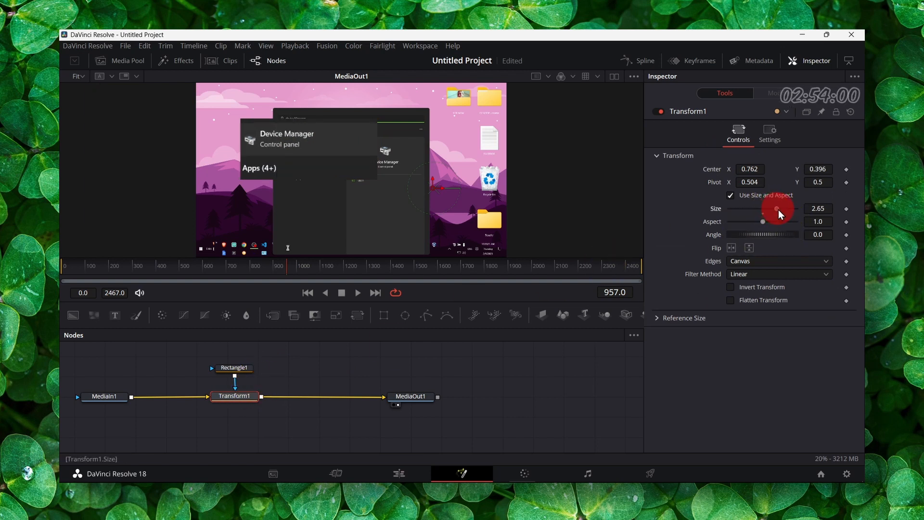
left_click_drag(778, 212, 764, 223)
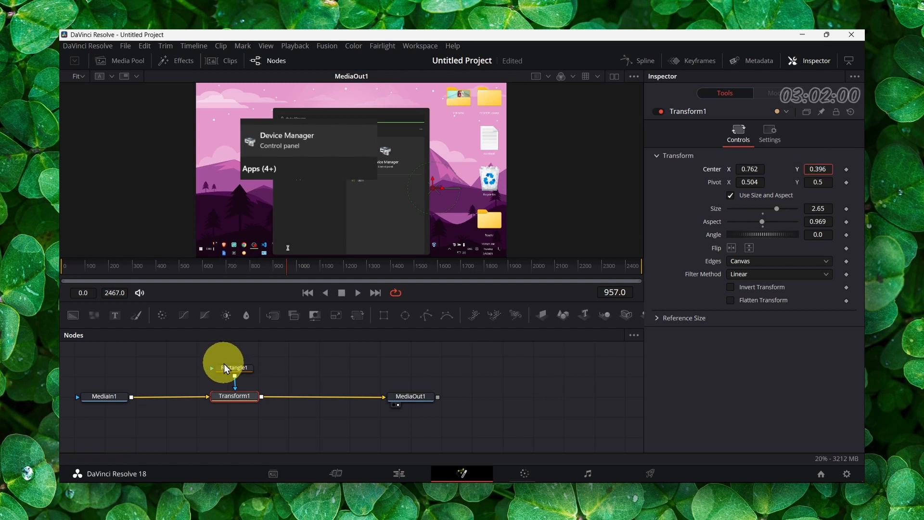
left_click(399, 473)
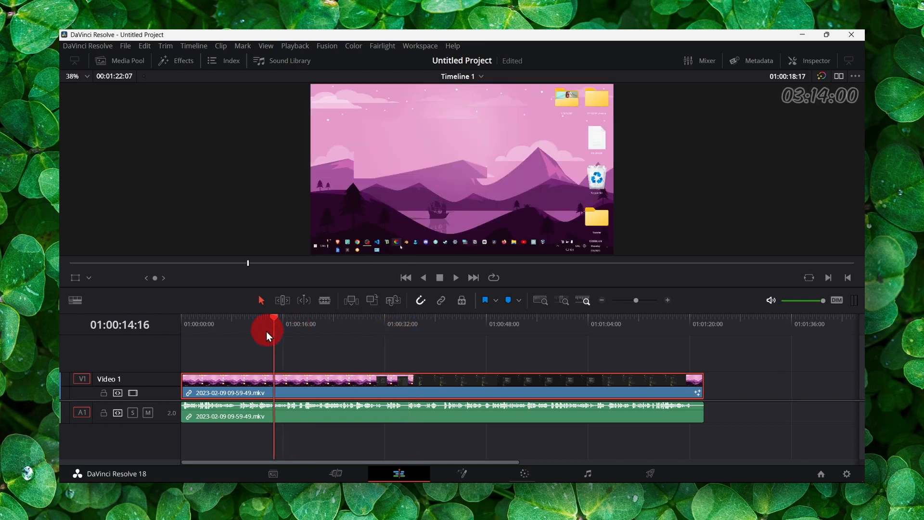
Step: Scrub the playhead to a different moment of the clip on the timeline
left_click_drag(274, 336, 279, 339)
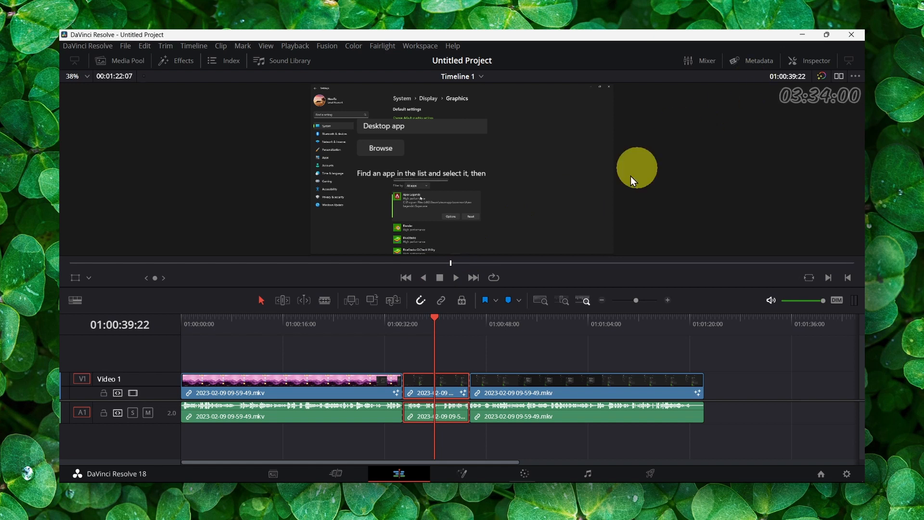
mouse_move(538, 258)
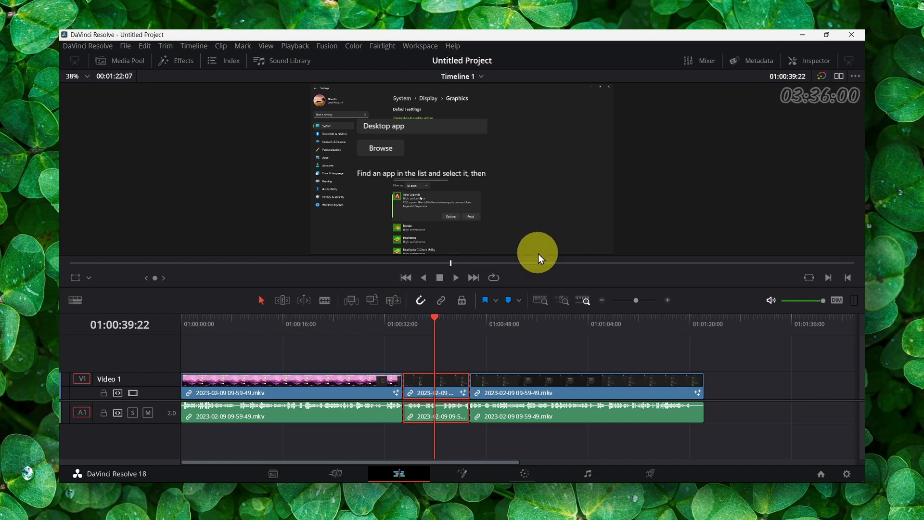